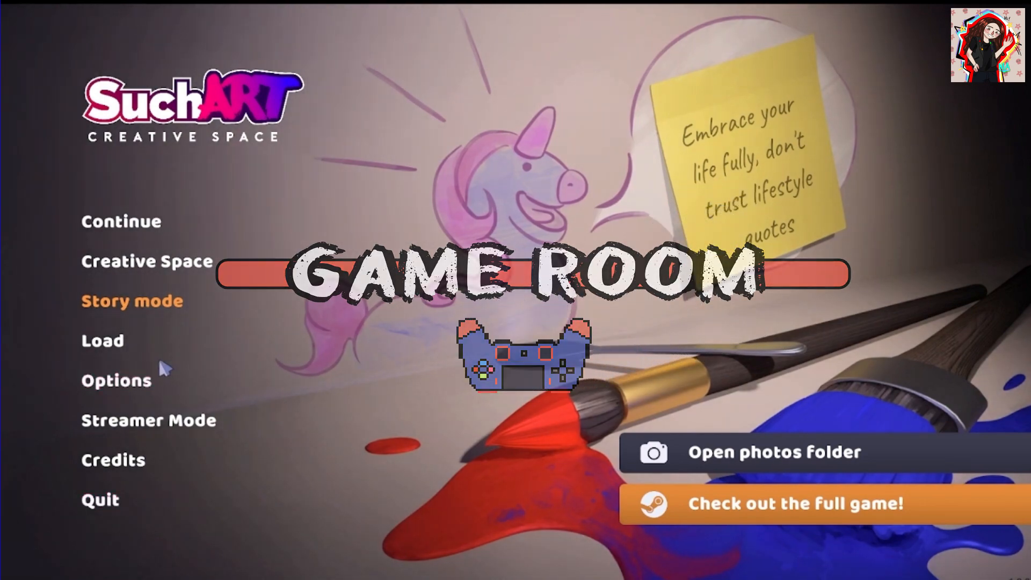
Step: Grab a Bombux spray can from the paint shelf to start the background
click(131, 301)
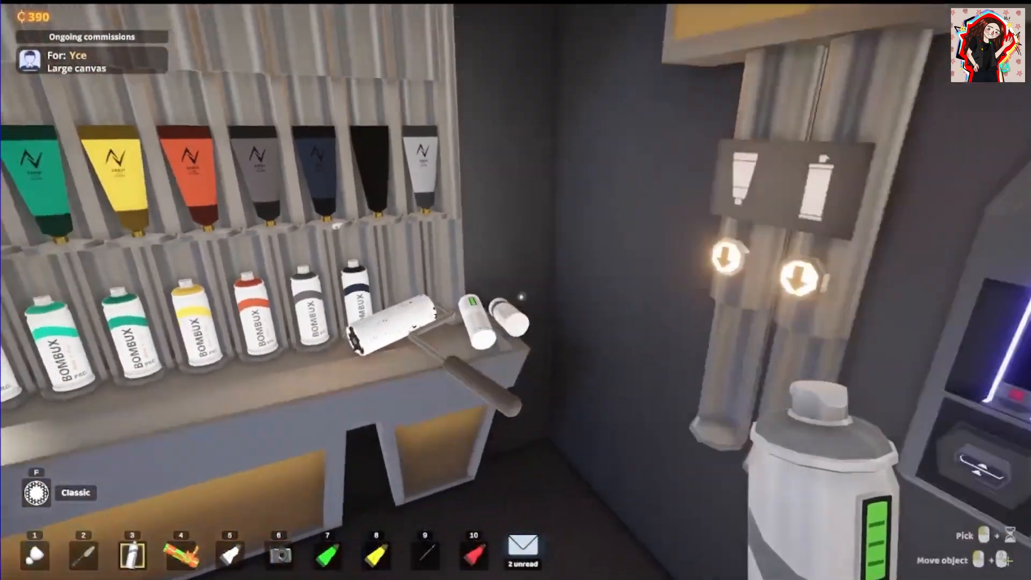
mouse_move(515, 290)
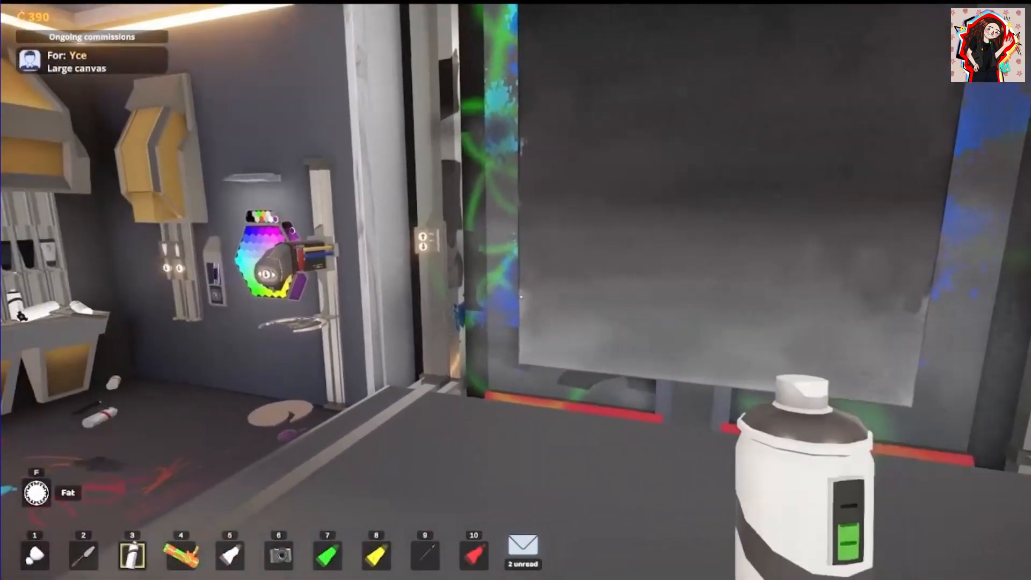
mouse_move(515, 290)
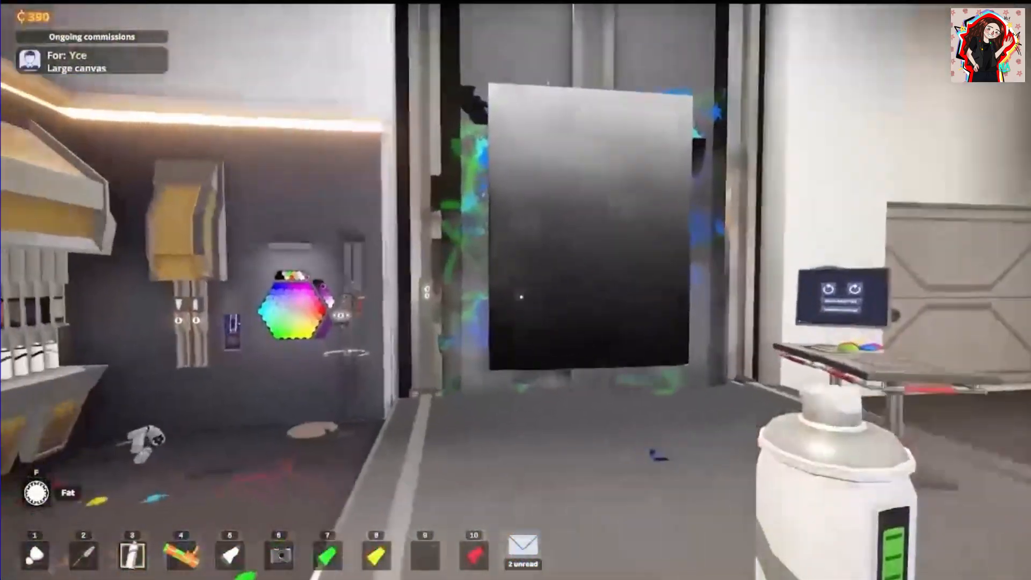
mouse_move(515, 290)
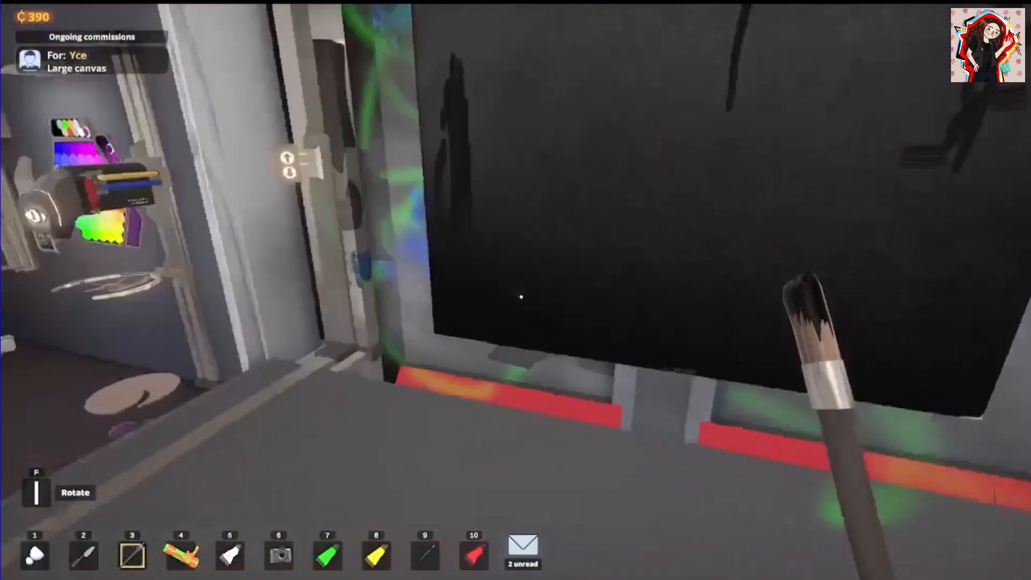
mouse_move(516, 291)
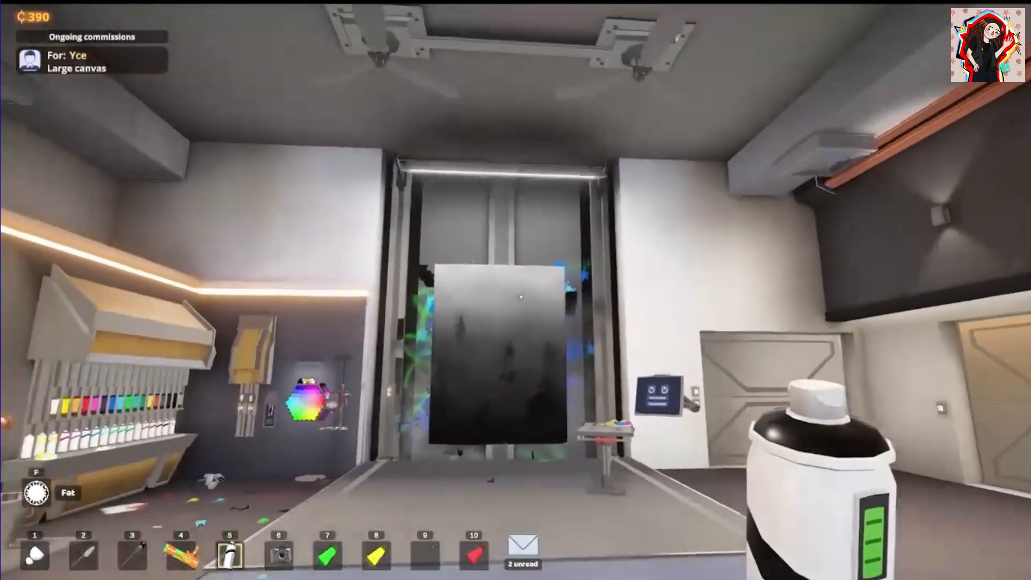
mouse_move(515, 289)
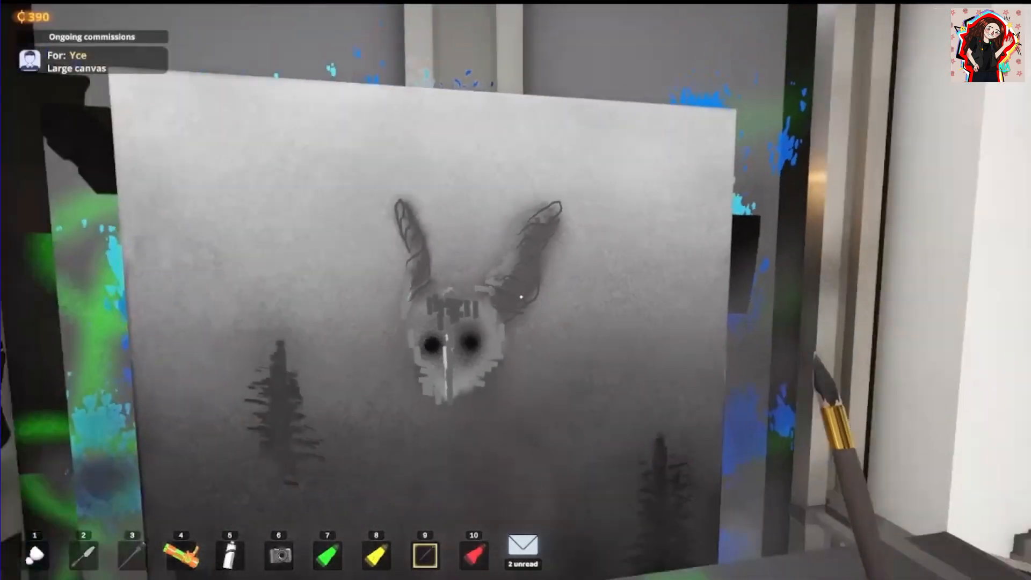
Step: Adjust the brush while drawing the owl-beast's ears, pale face and two dark eyes
scroll(down, 3)
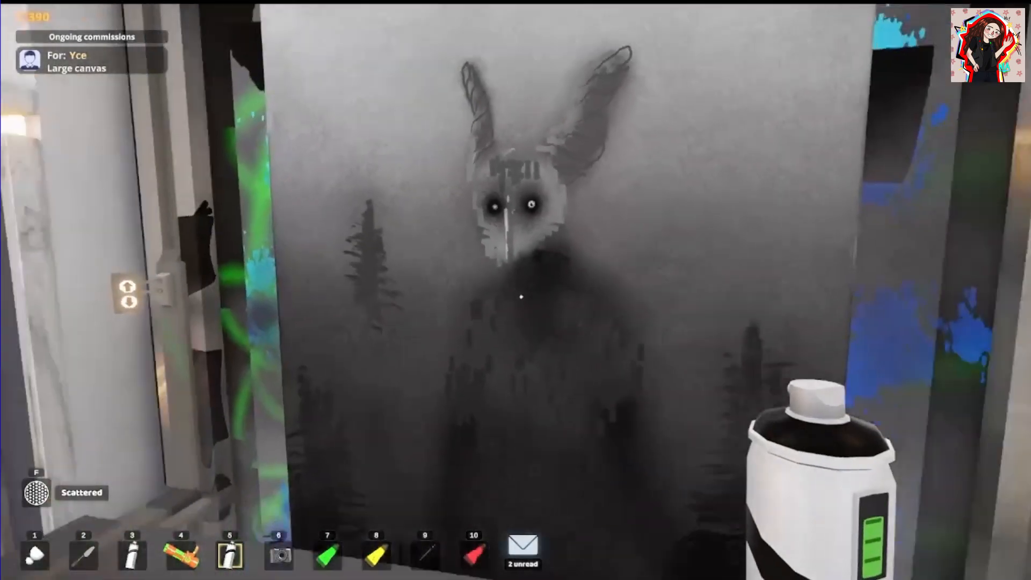
mouse_move(516, 297)
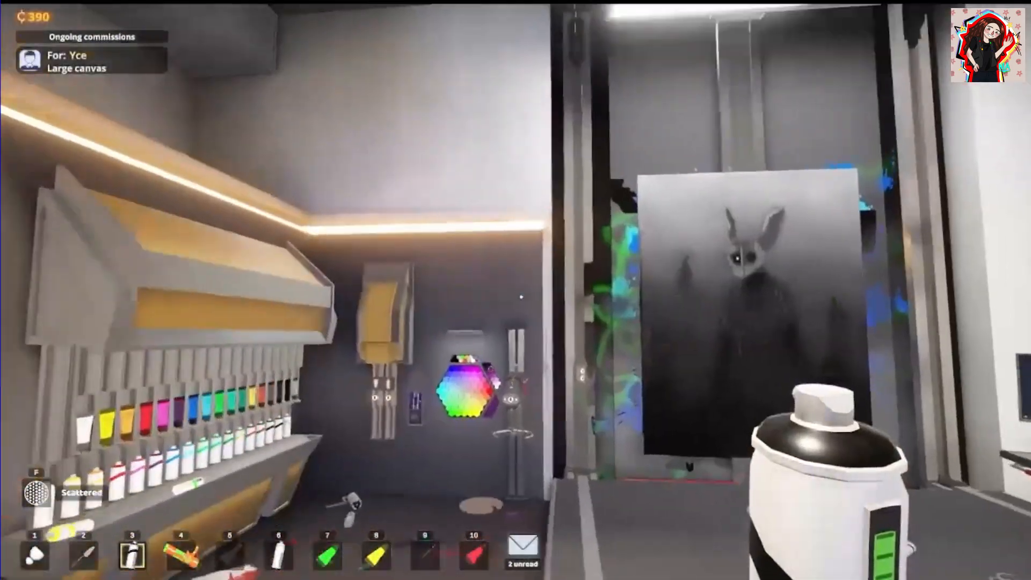
mouse_move(516, 291)
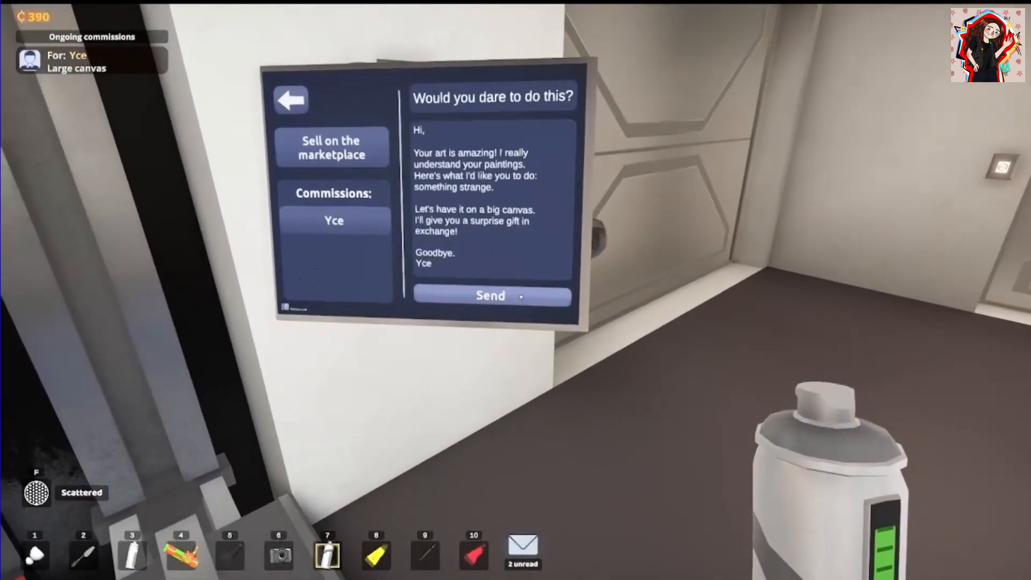
Step: Send Yce's finished painting and confirm delivery in the SEND dialog
click(491, 296)
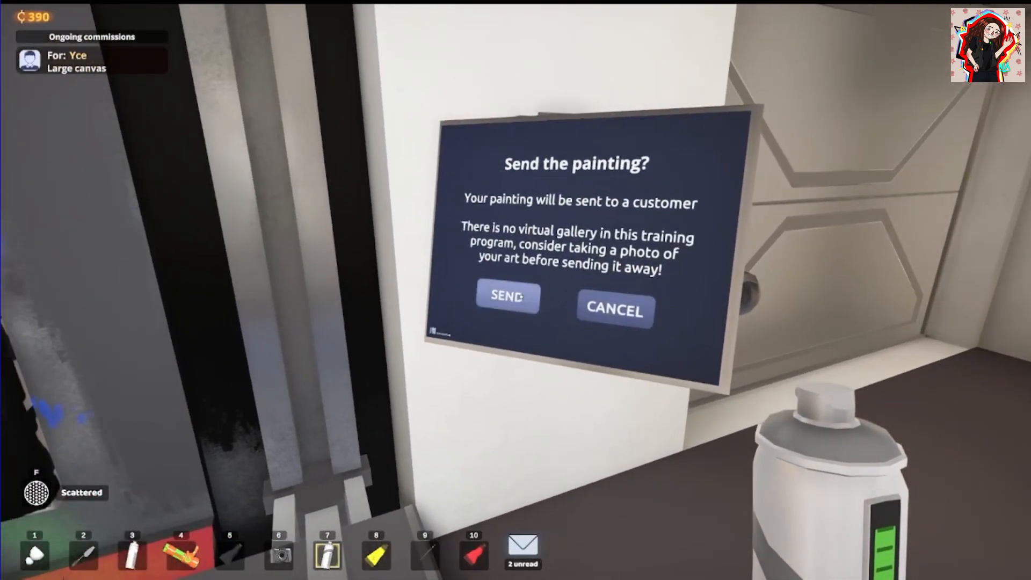
click(507, 295)
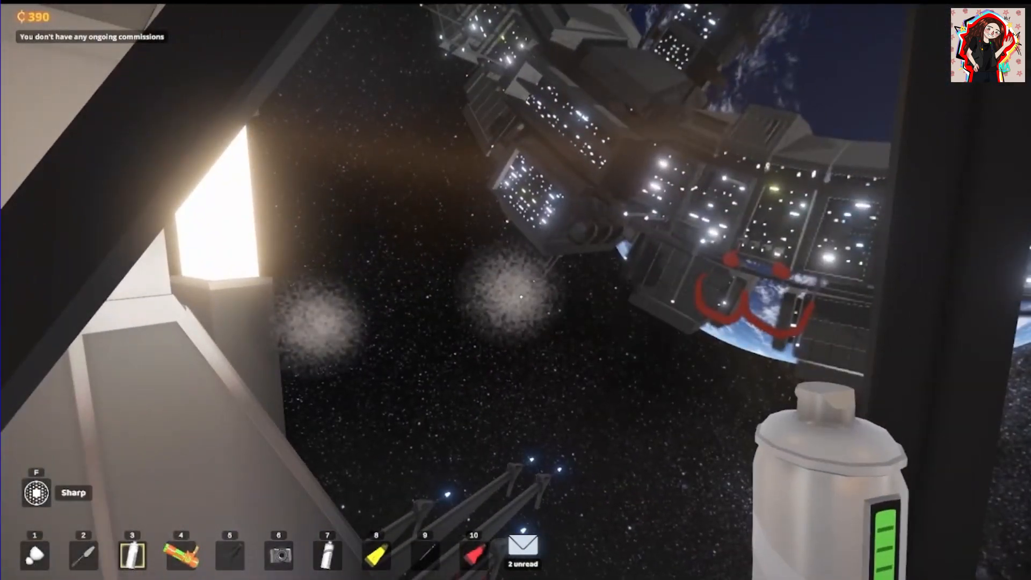
mouse_move(516, 290)
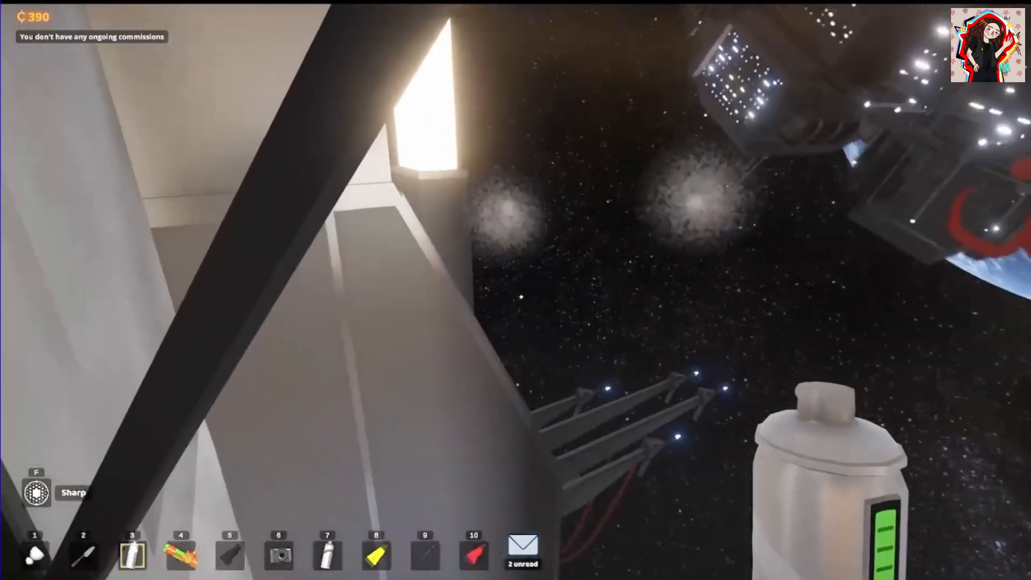